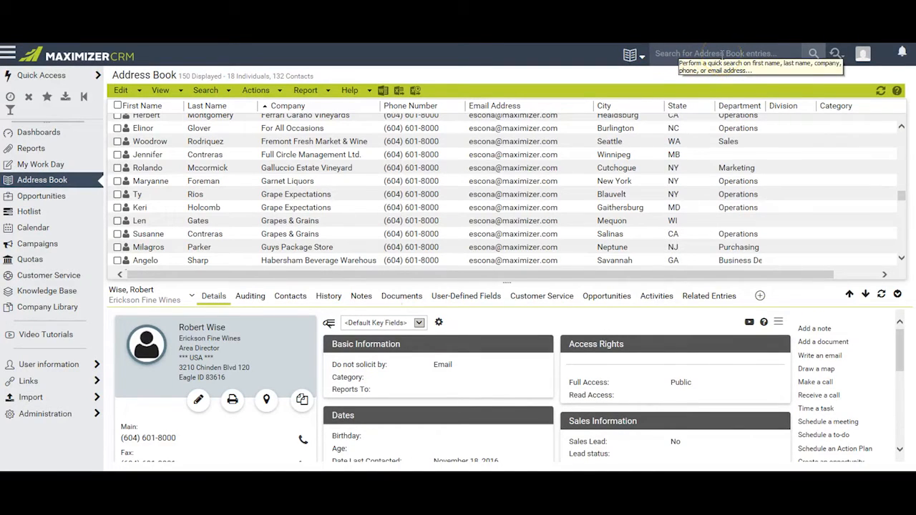
pyautogui.moveTo(643, 57)
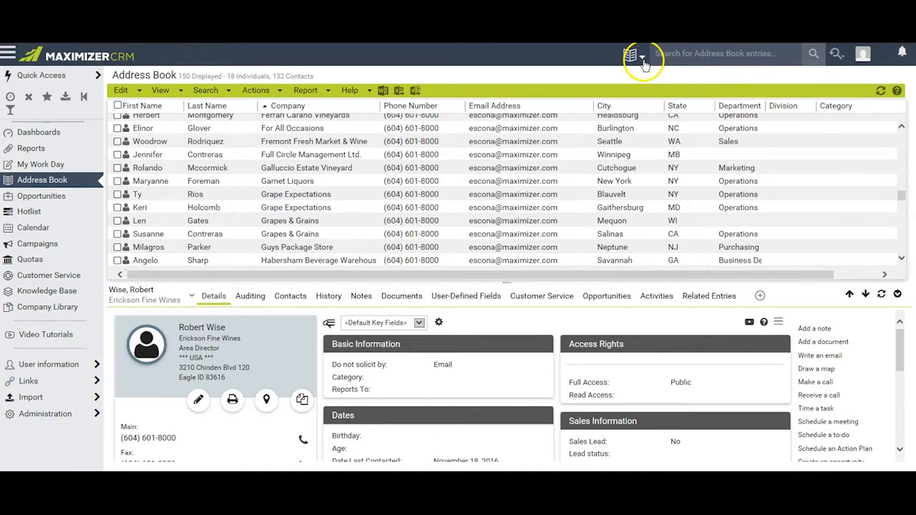
# Limit Quick Search to Contacts instead of all Address Book entries.
pyautogui.click(631, 54)
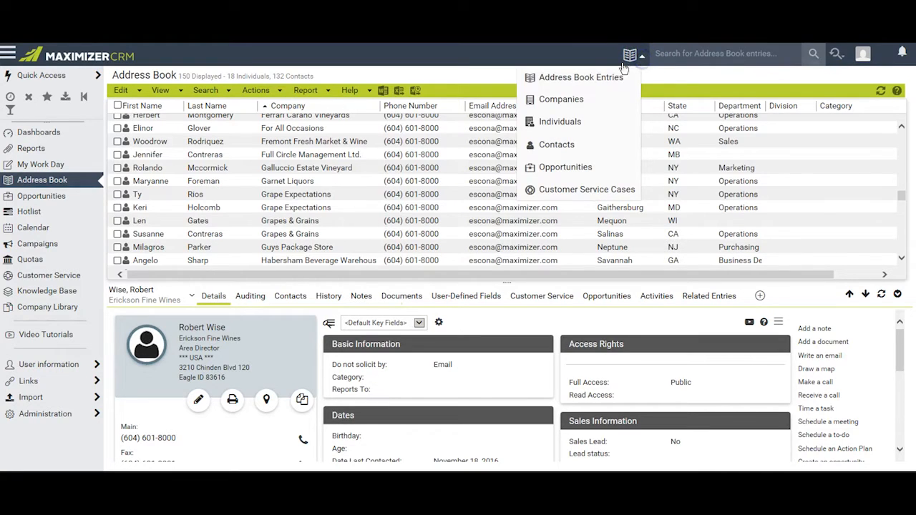
pyautogui.moveTo(561, 99)
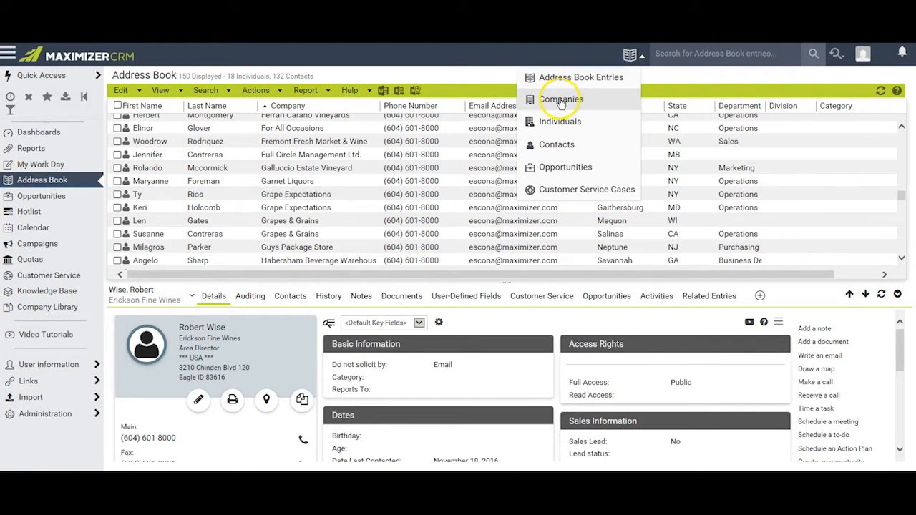
pyautogui.click(557, 145)
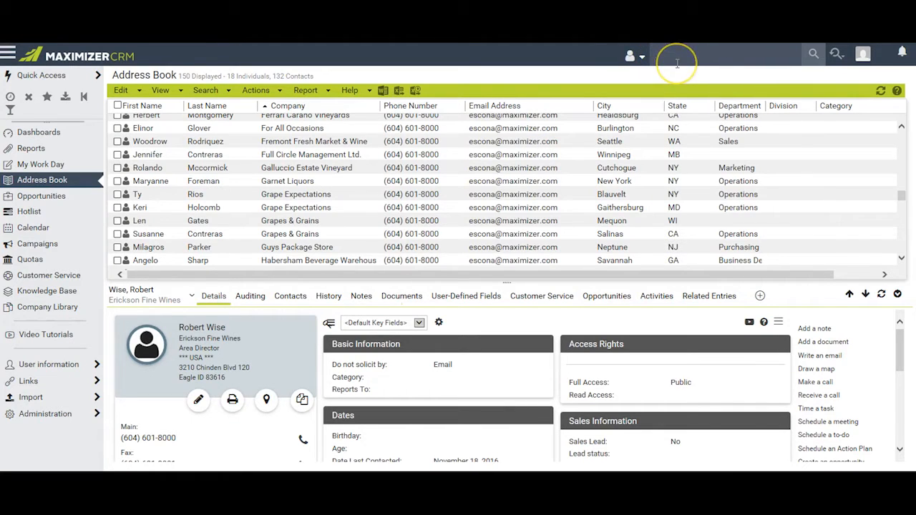
pyautogui.write('rob')
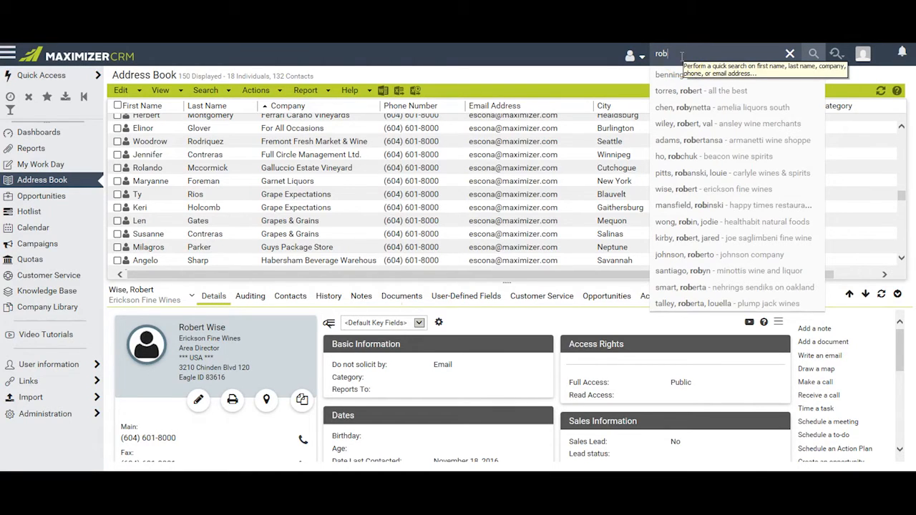
pyautogui.moveTo(680, 141)
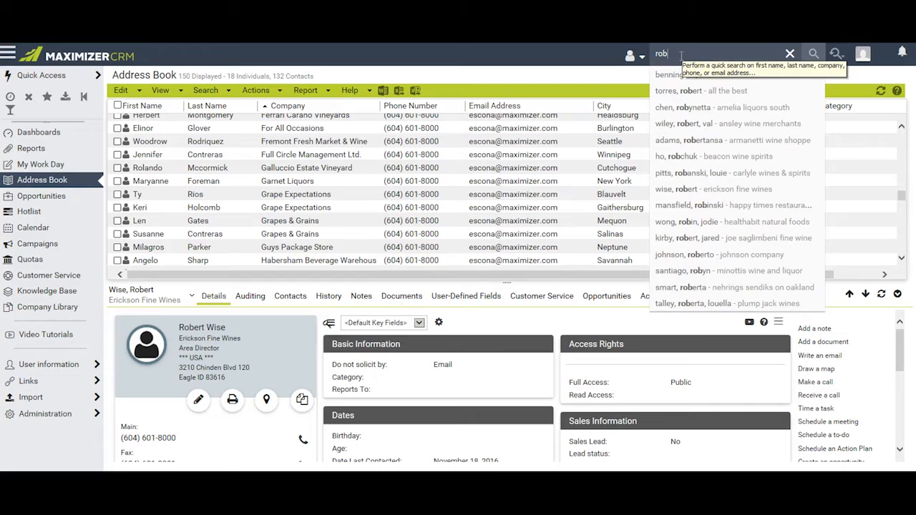
pyautogui.write('ert')
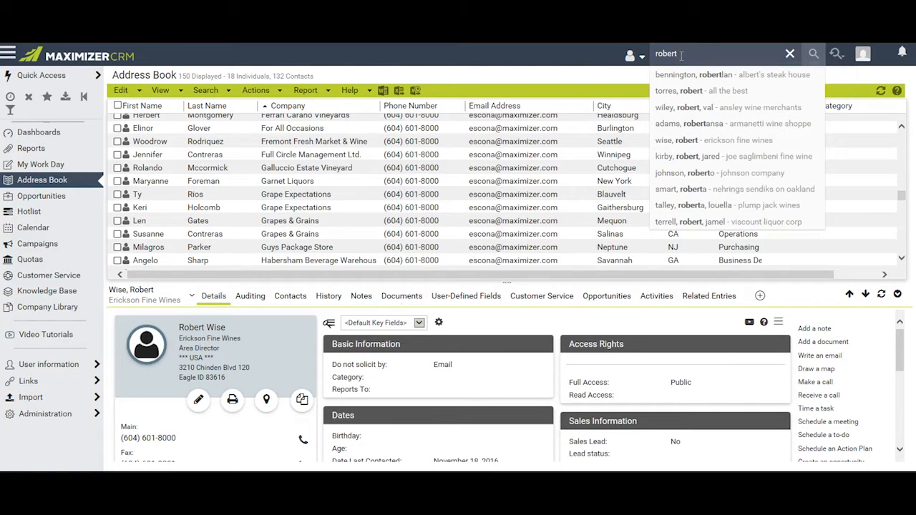
pyautogui.moveTo(704, 221)
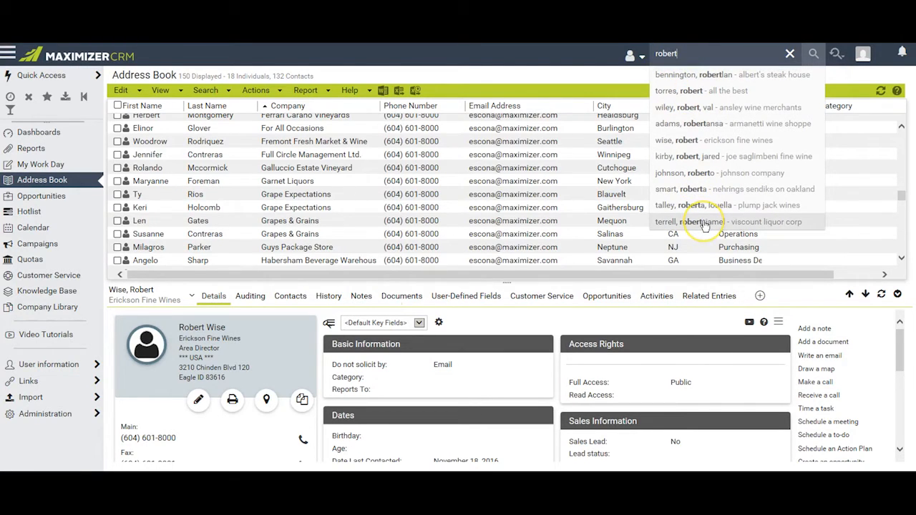
pyautogui.moveTo(705, 140)
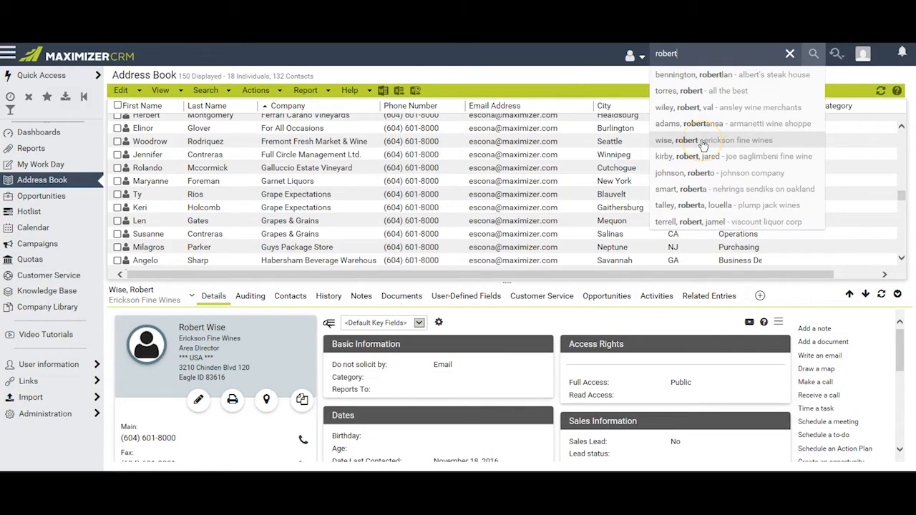
pyautogui.click(713, 140)
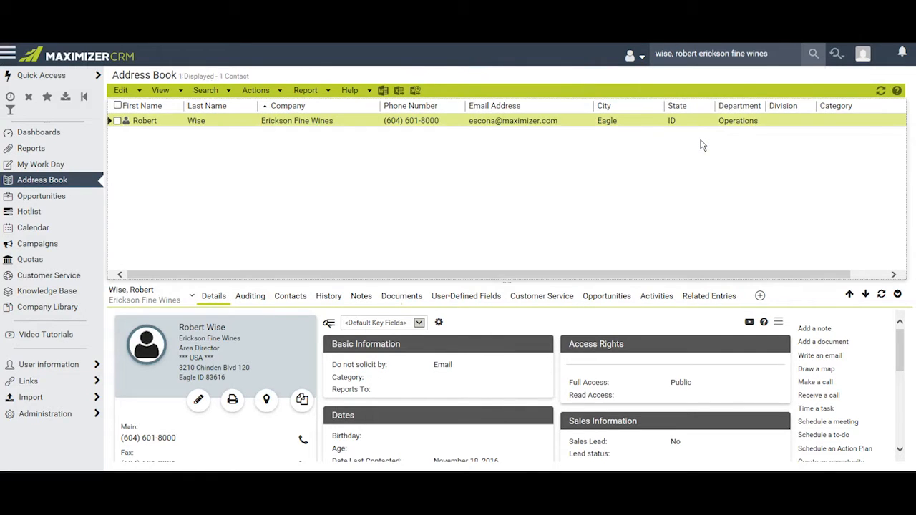
pyautogui.moveTo(731, 53)
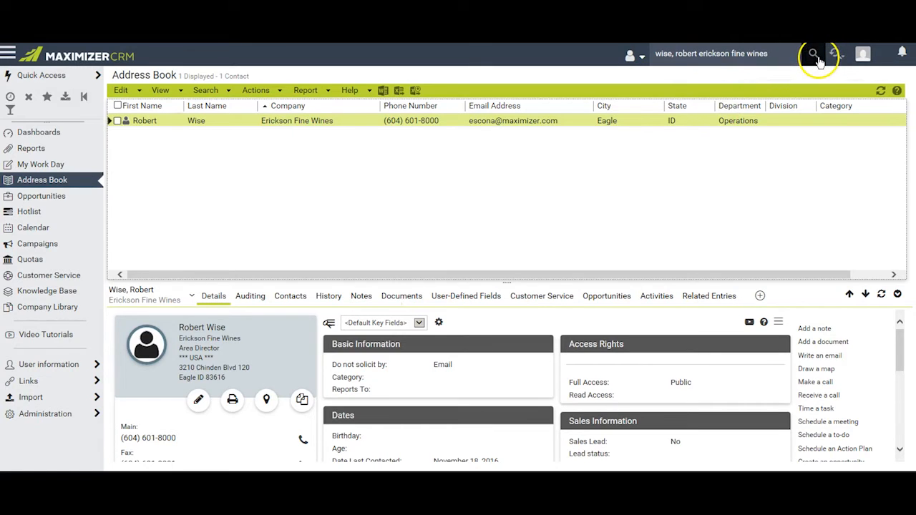
pyautogui.click(814, 54)
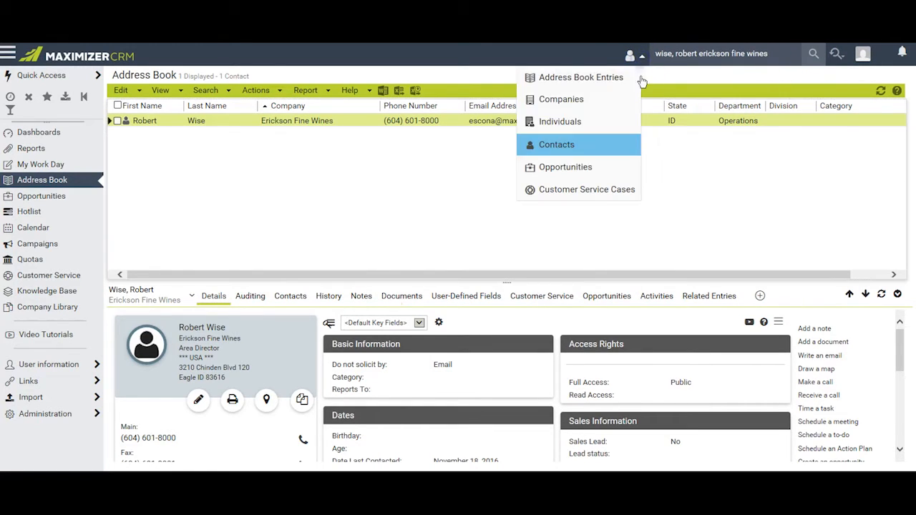
pyautogui.moveTo(211, 134)
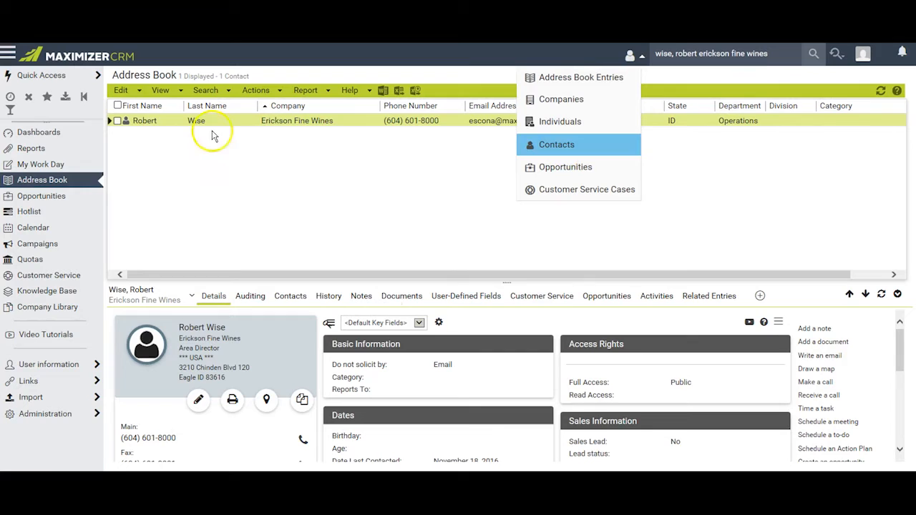
pyautogui.moveTo(349, 155)
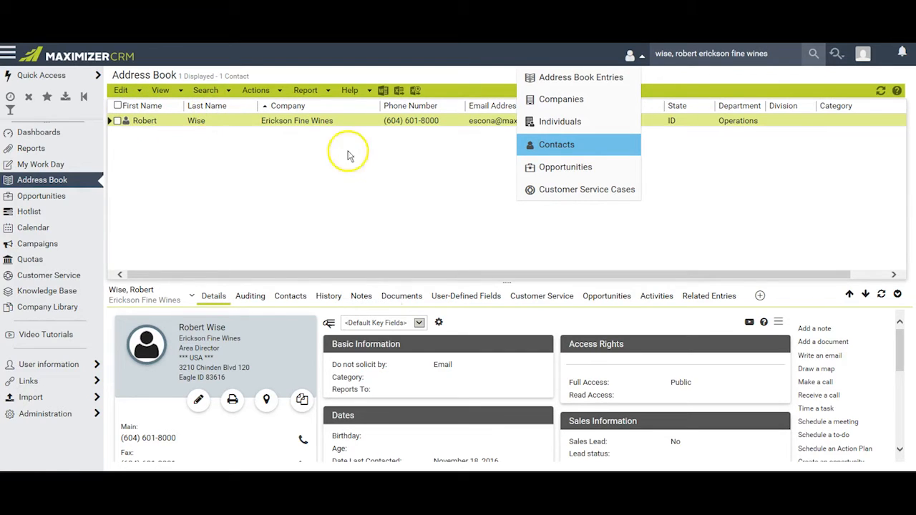
pyautogui.moveTo(562, 120)
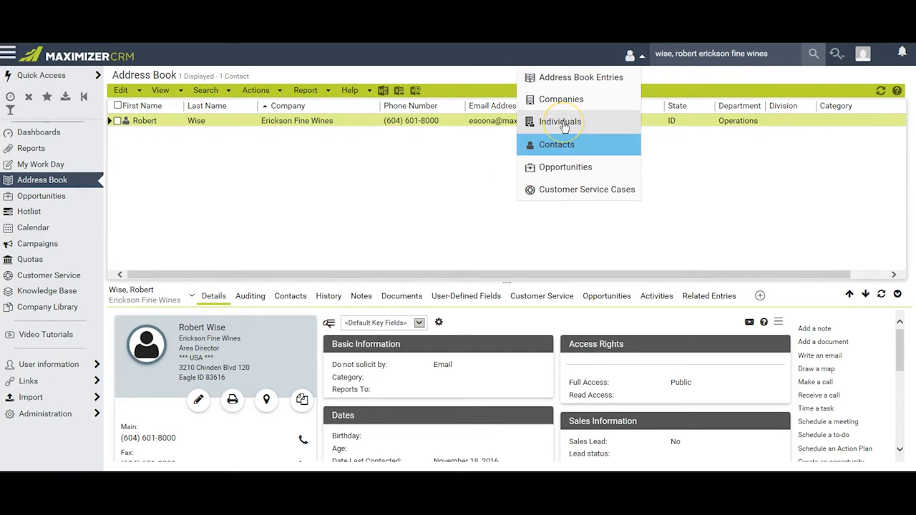
pyautogui.moveTo(208, 114)
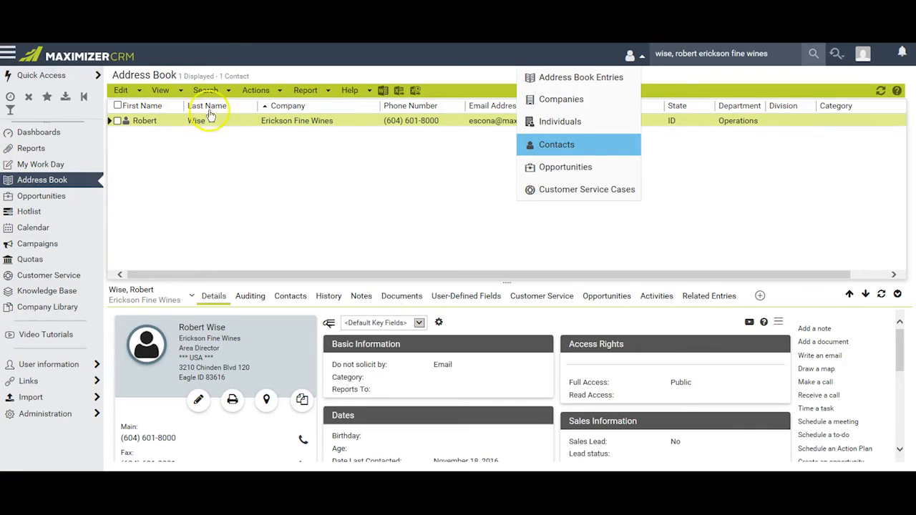
pyautogui.moveTo(349, 121)
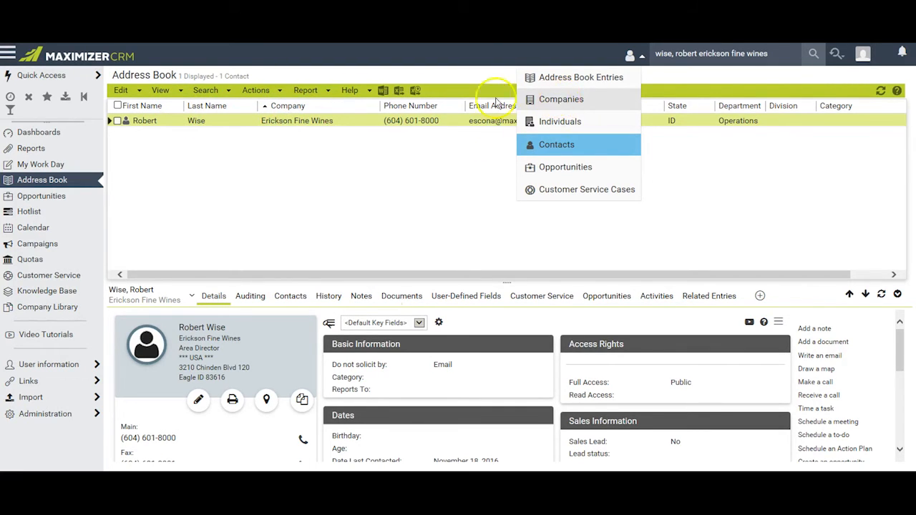
pyautogui.moveTo(557, 80)
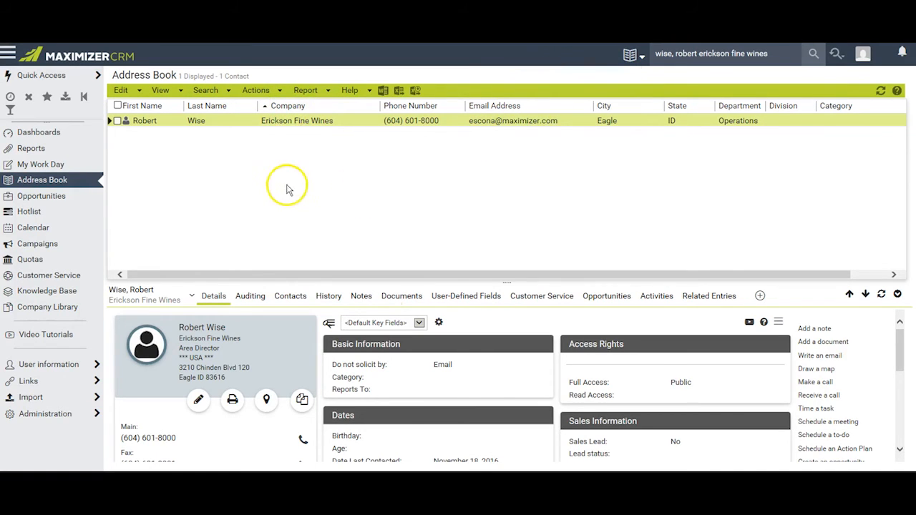
pyautogui.moveTo(269, 117)
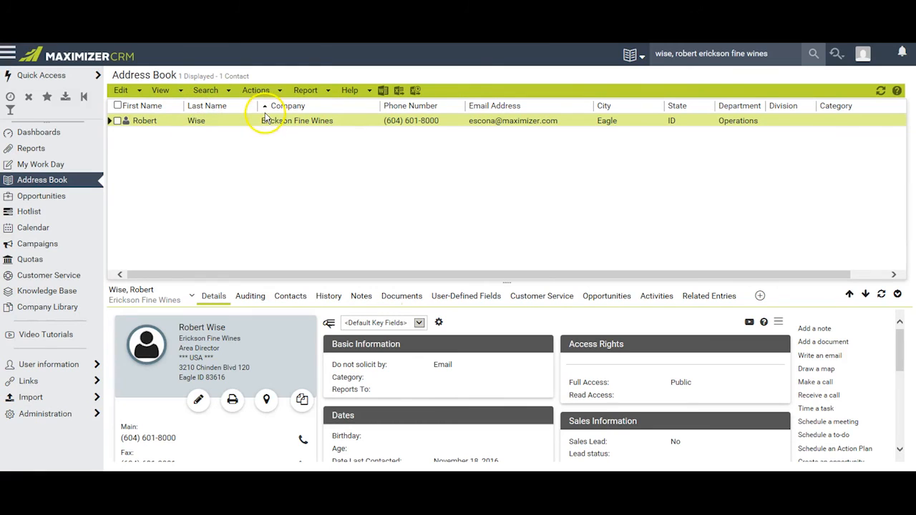